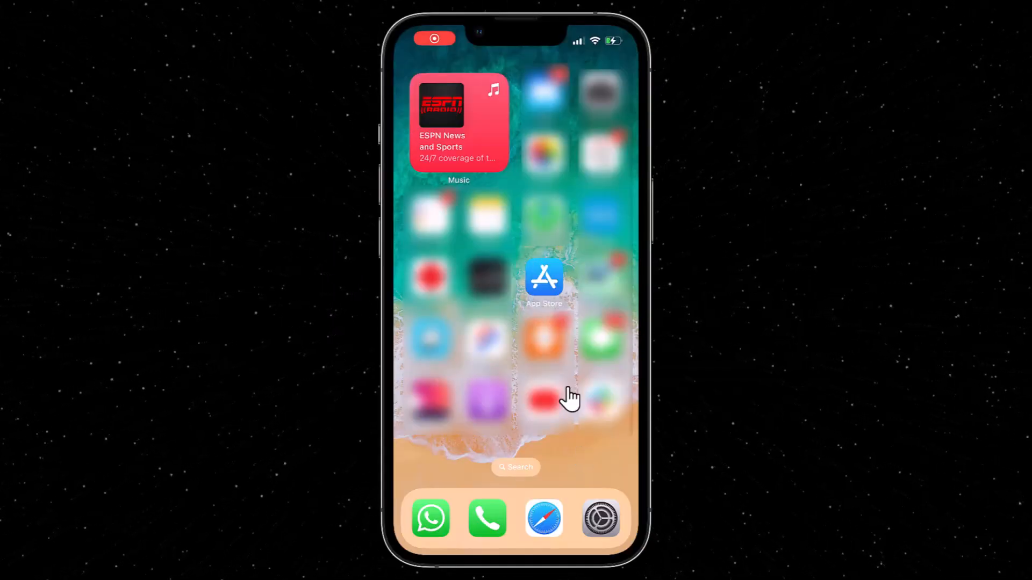
Search the App Store for "sap build apps preview" and install SAP Build Apps Preview.
left_click(544, 276)
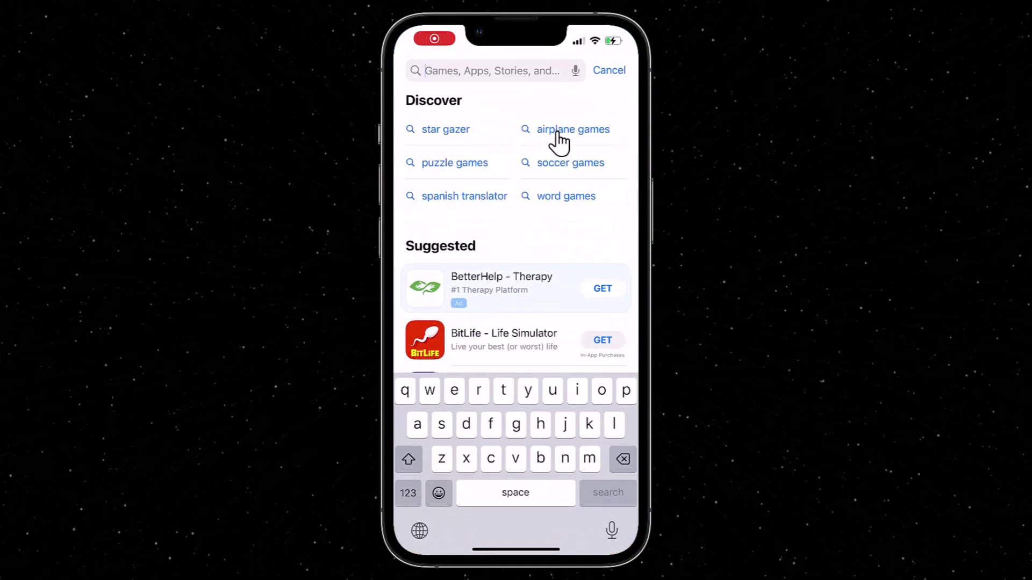
type("sap build apps preview")
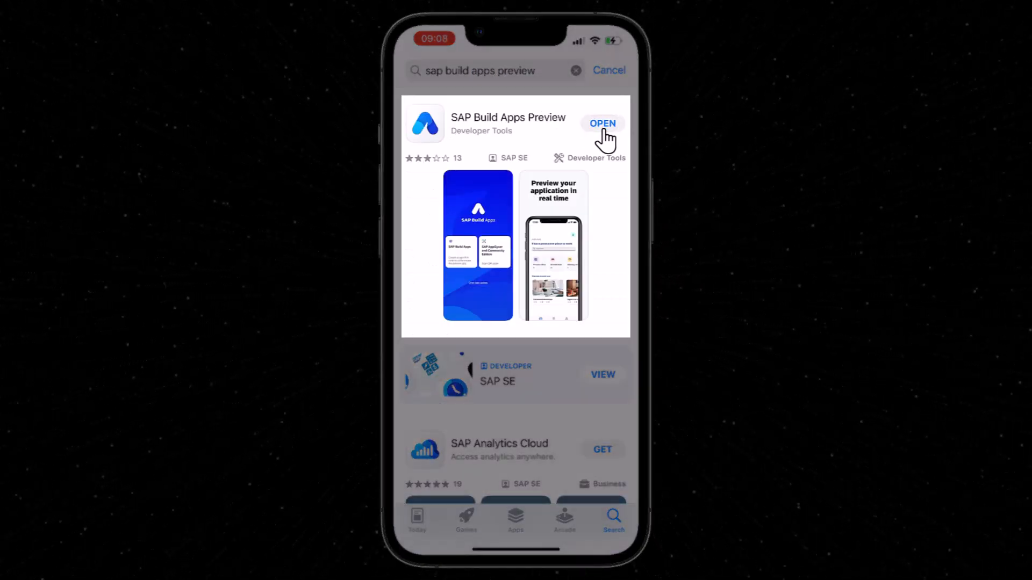
Launch SAP Build Apps Preview and generate a login PIN for the SAP Build Apps EU10 edition.
left_click(602, 124)
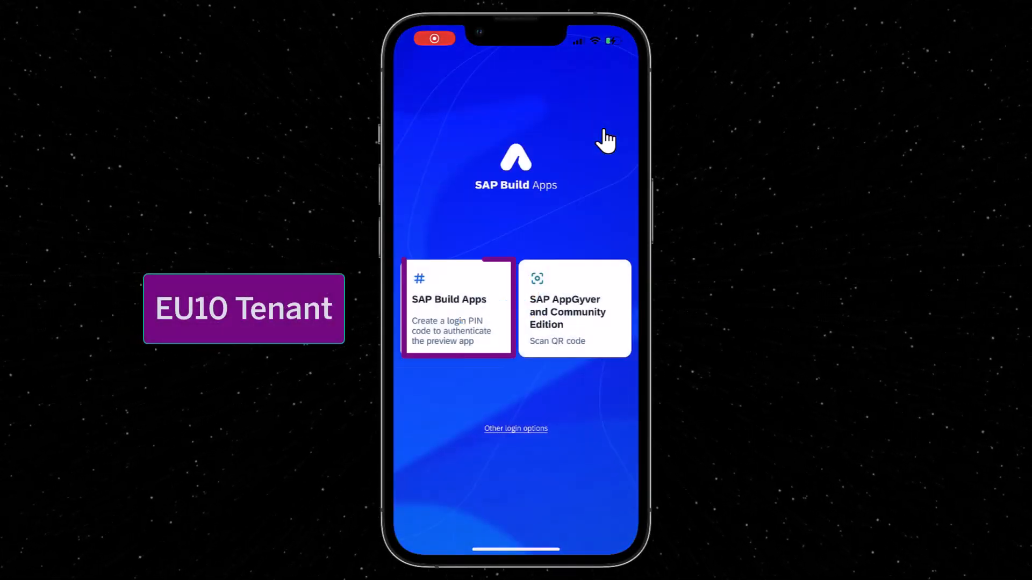
mouse_move(530, 275)
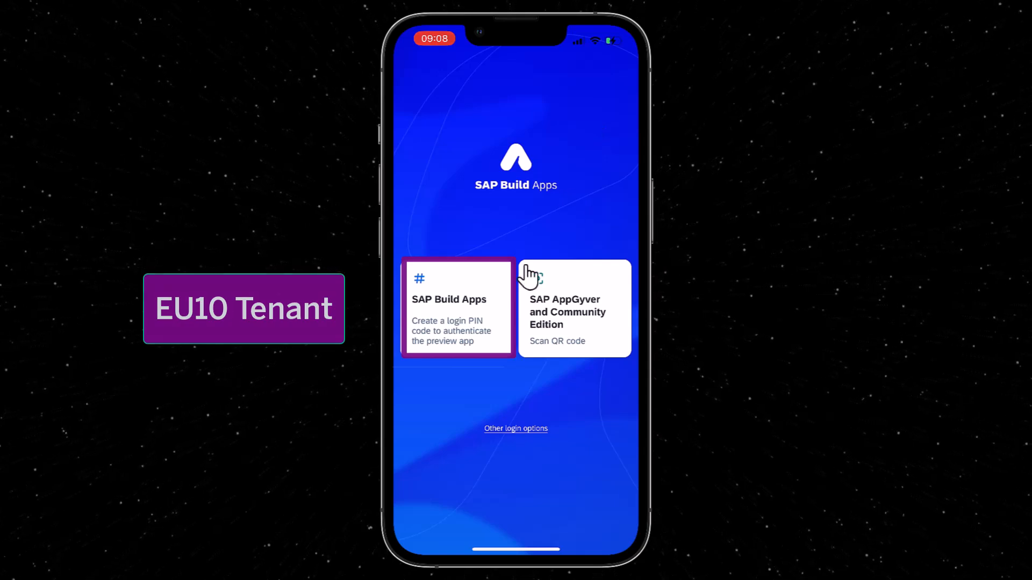
left_click(458, 308)
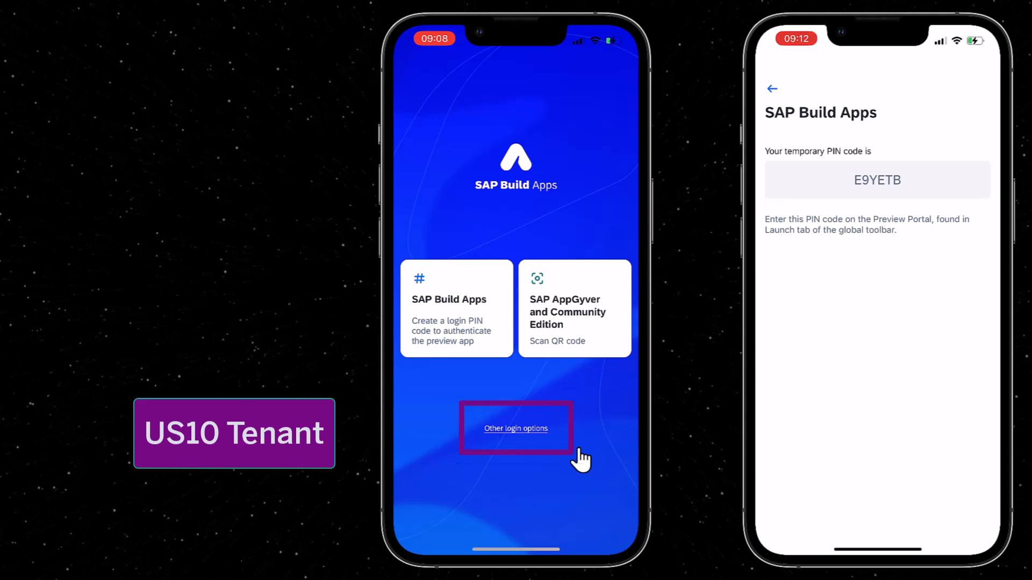
mouse_move(558, 450)
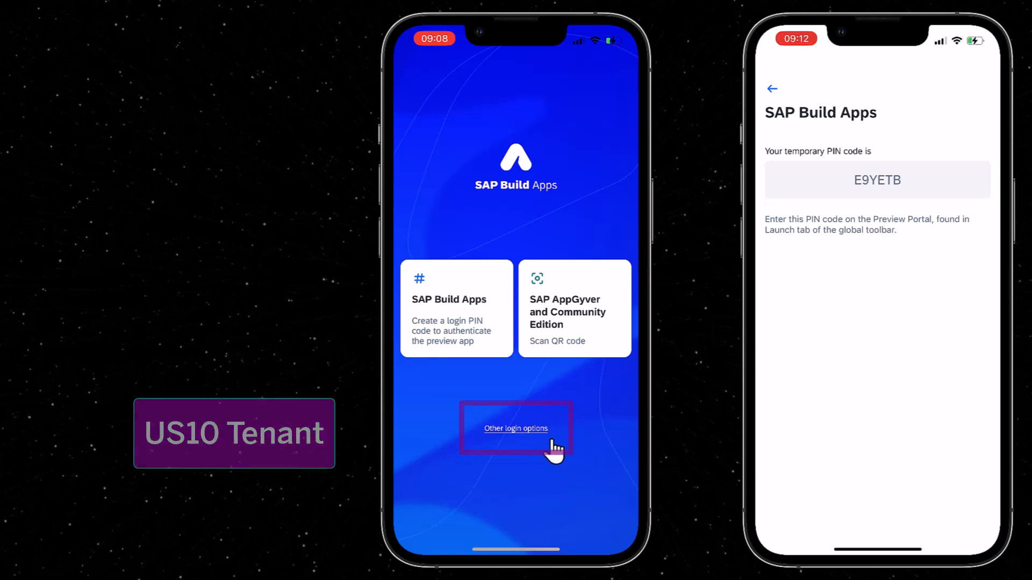
left_click(515, 429)
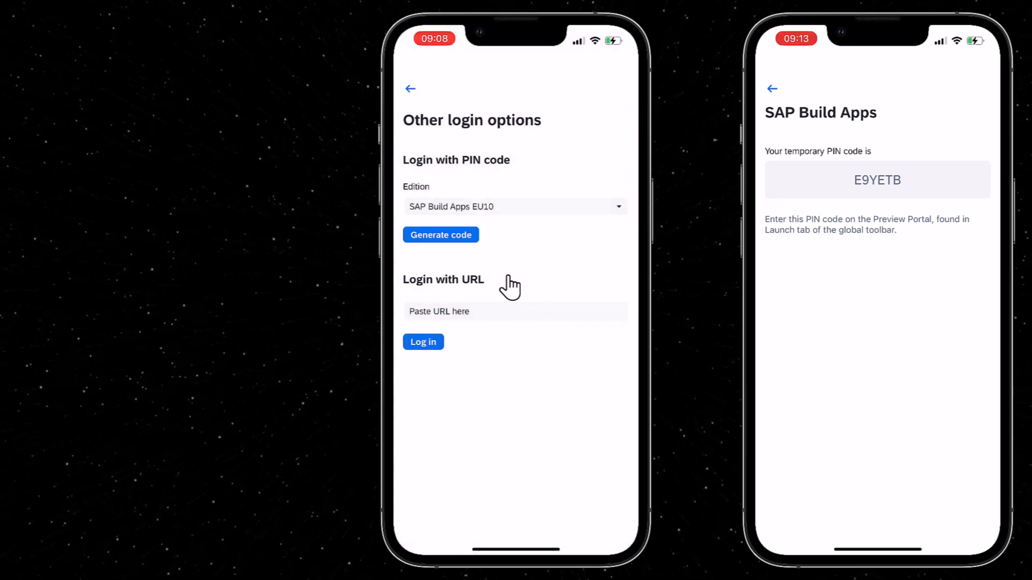
left_click(441, 235)
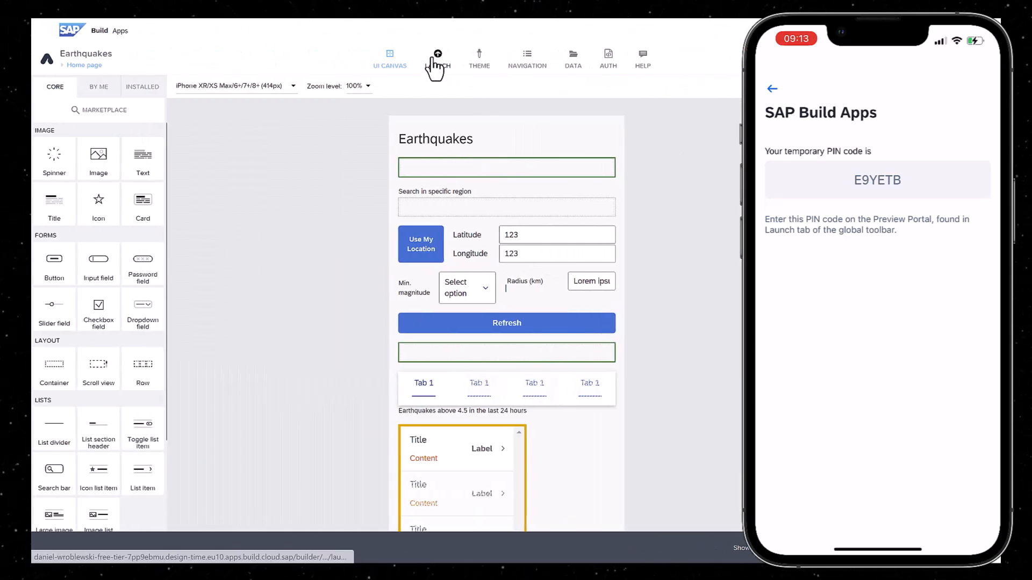
left_click(437, 58)
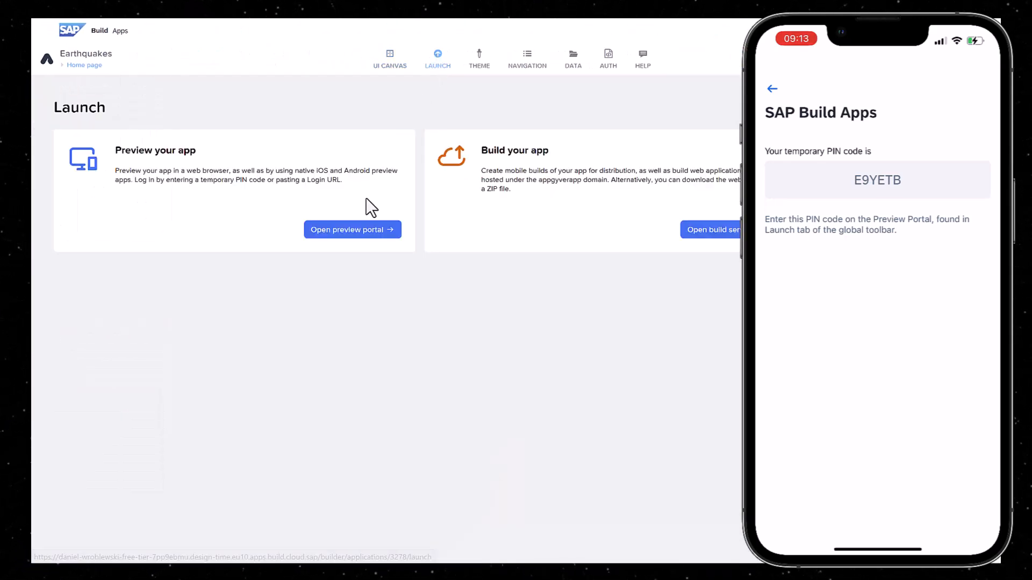
left_click(353, 230)
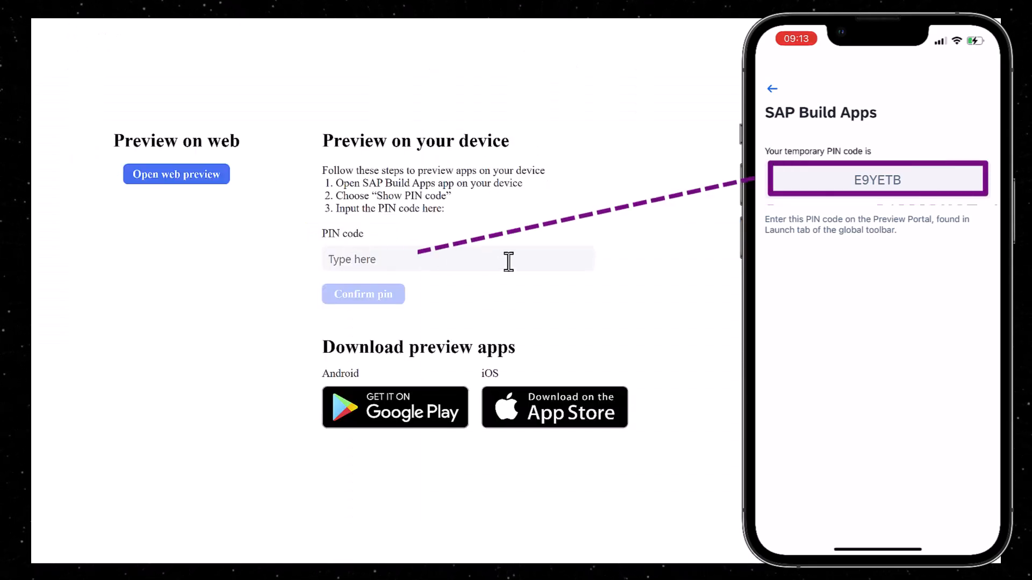
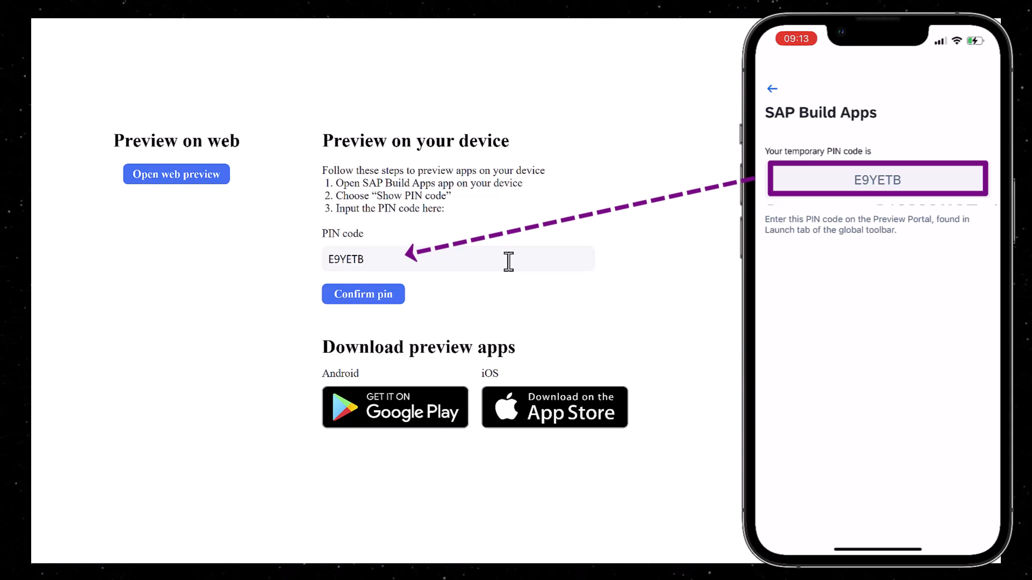
left_click(362, 294)
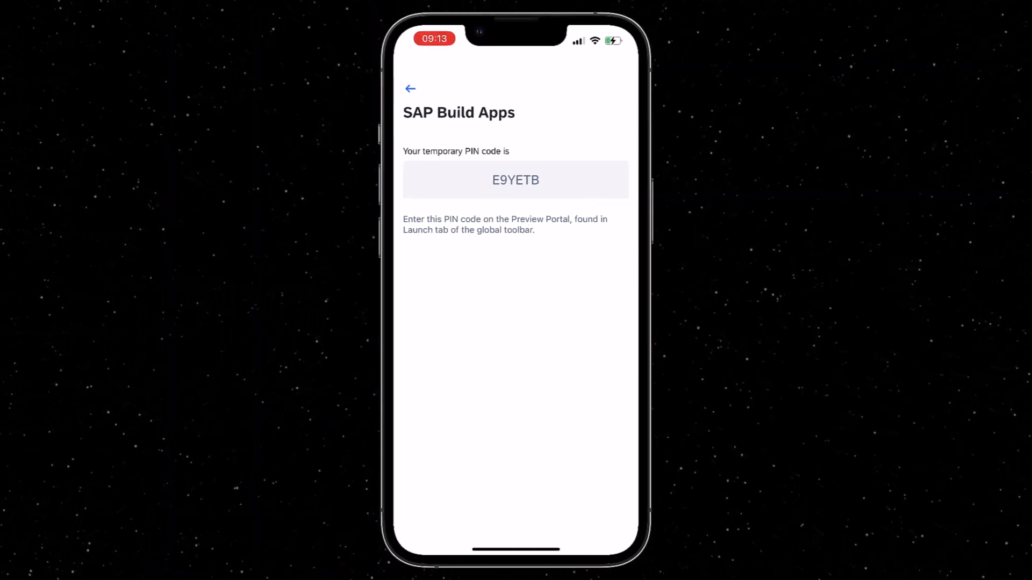
Search the app list for "ear" and choose the Earthquakes app.
left_click(409, 90)
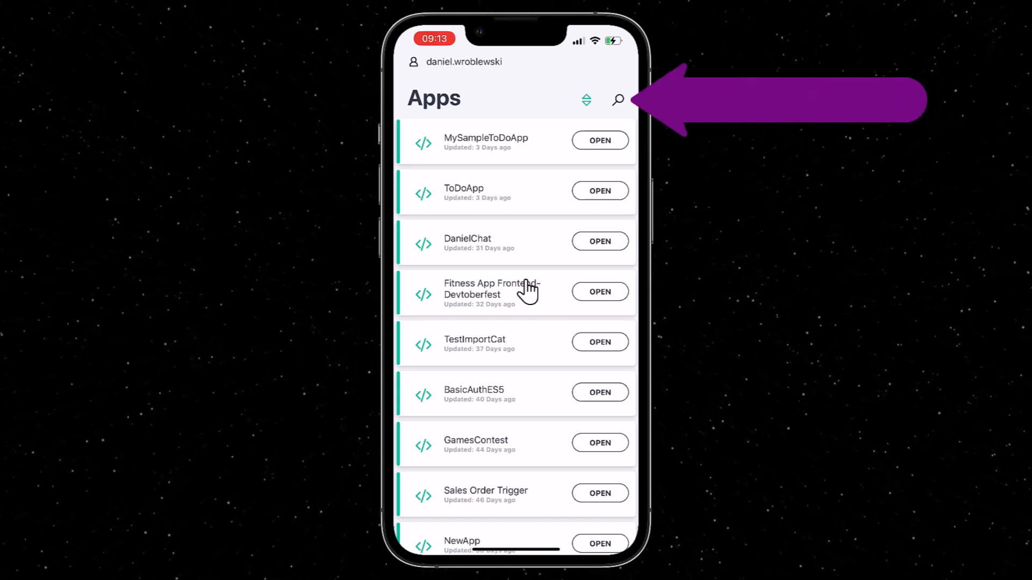
left_click(617, 100)
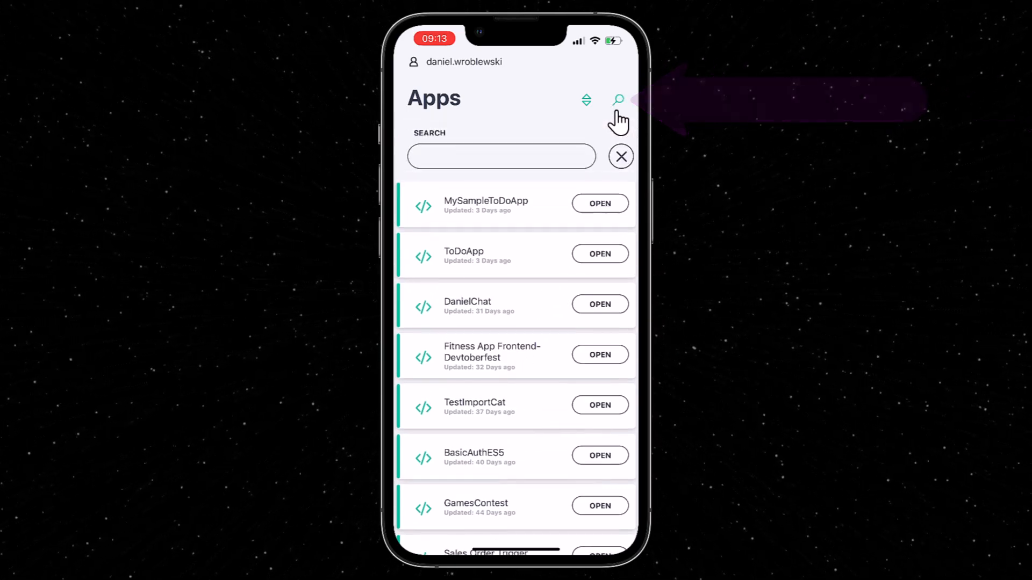
type("ea")
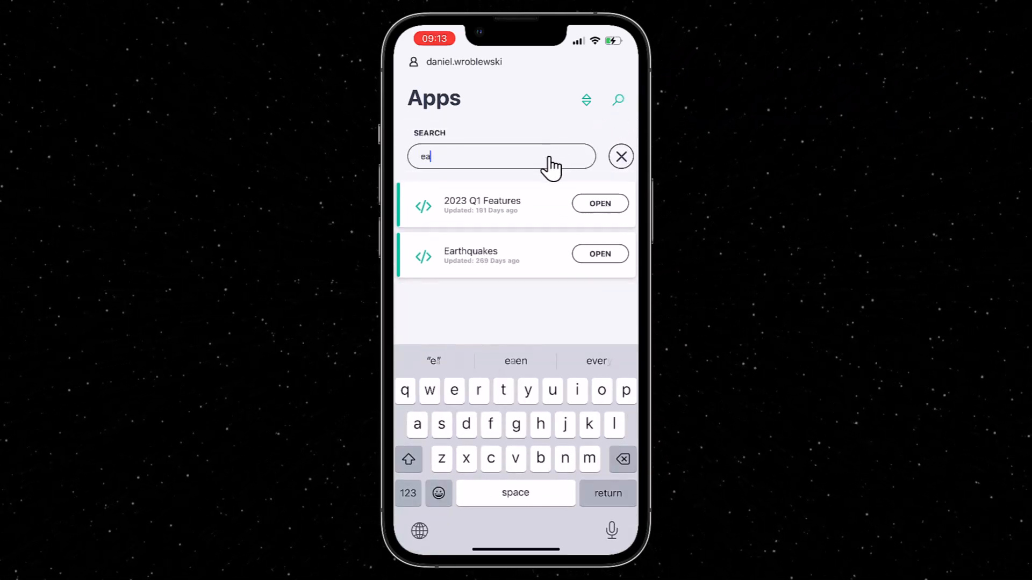
type("r")
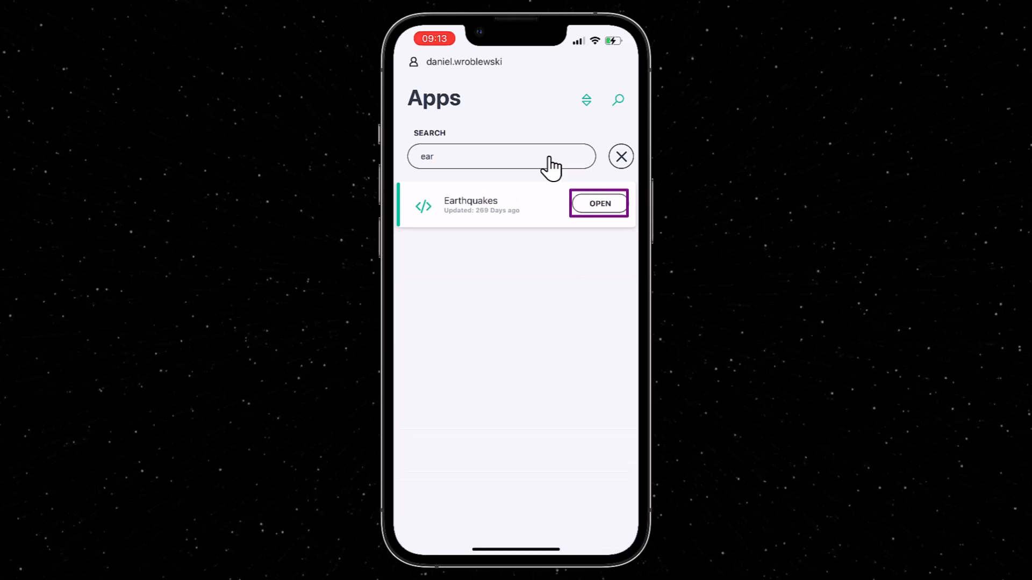
mouse_move(598, 214)
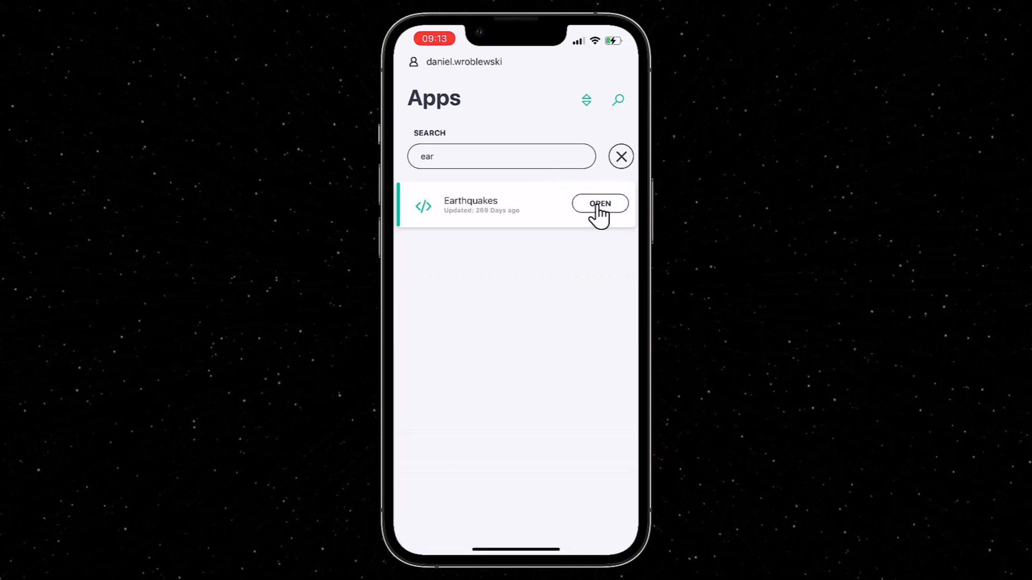
left_click(600, 204)
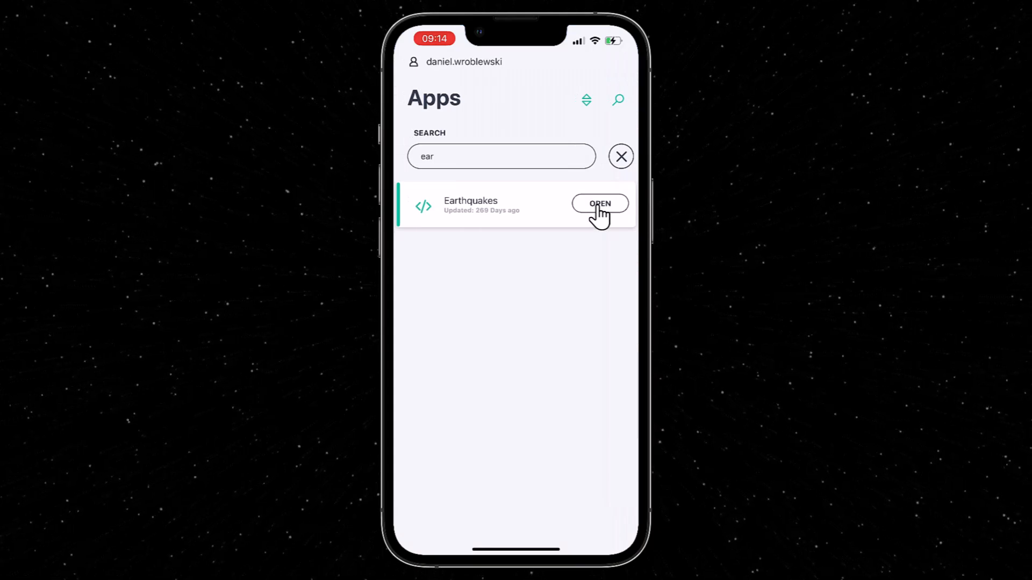
mouse_move(511, 89)
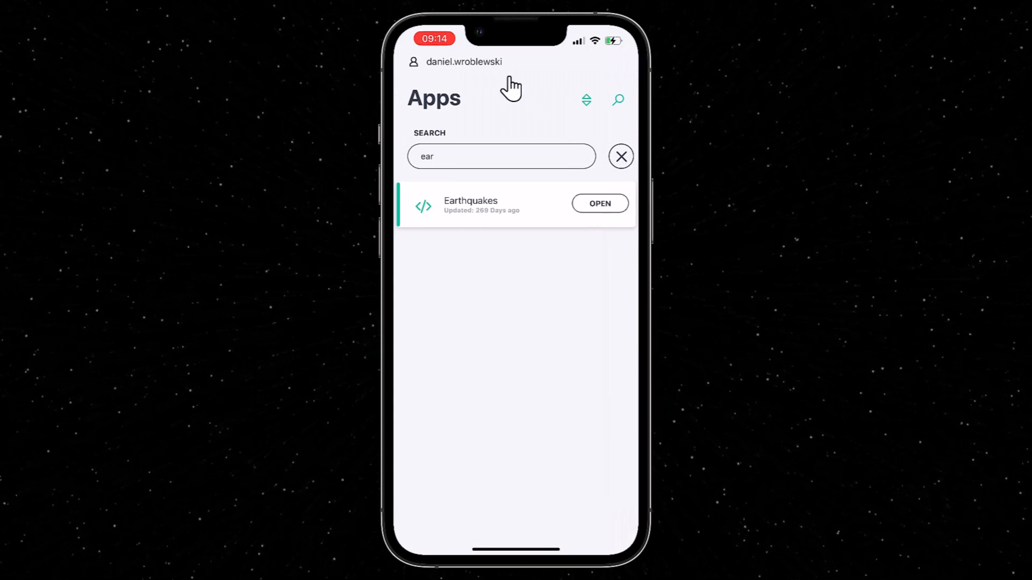
left_click(462, 61)
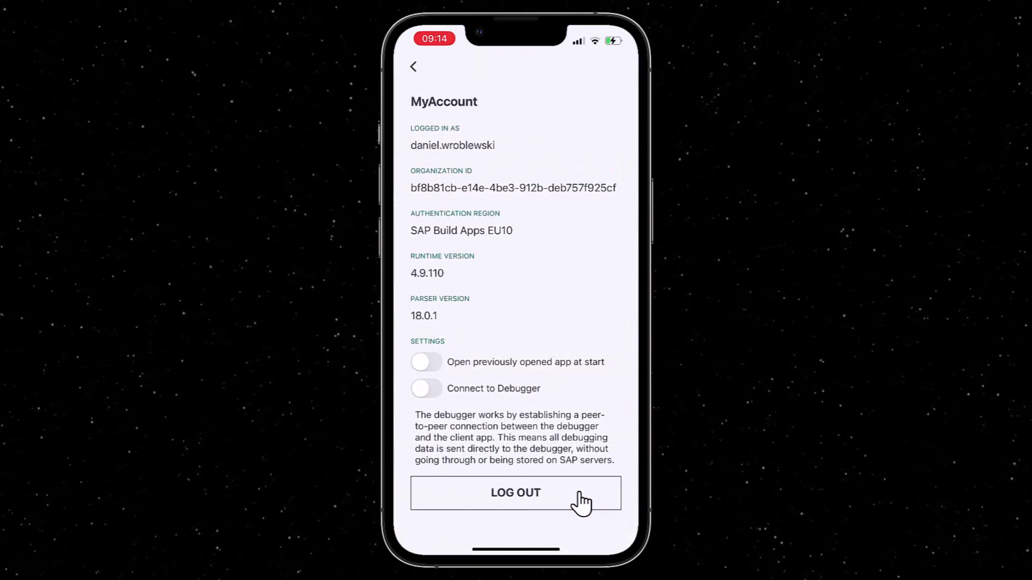
left_click(515, 493)
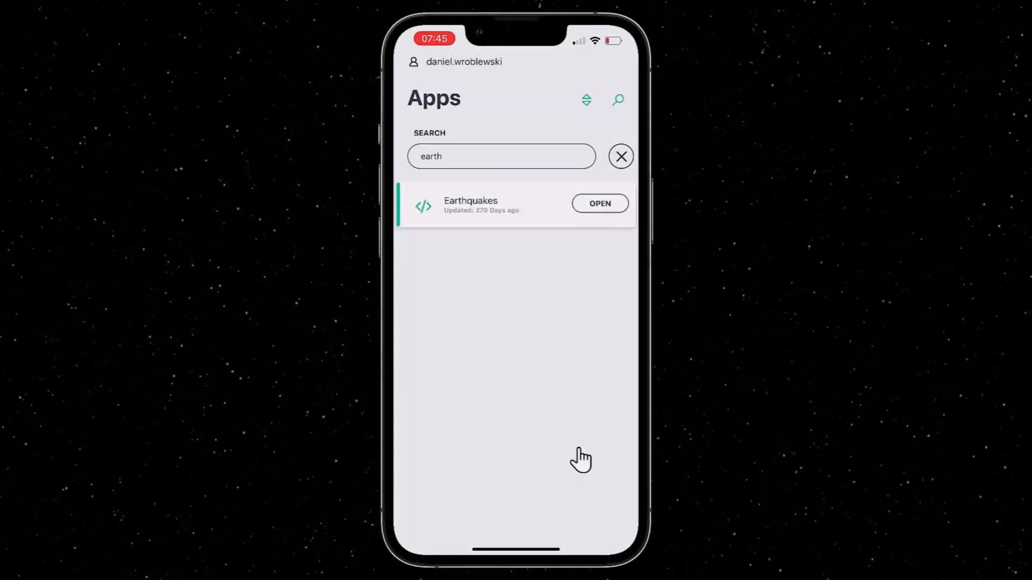
Launch Earthquakes, which prompts for location access.
left_click(598, 203)
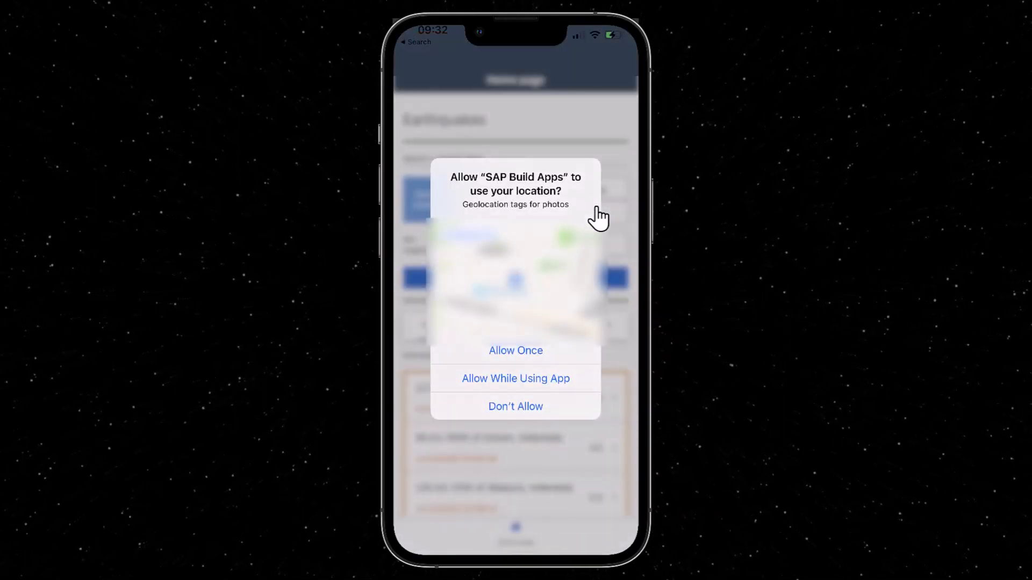
mouse_move(573, 416)
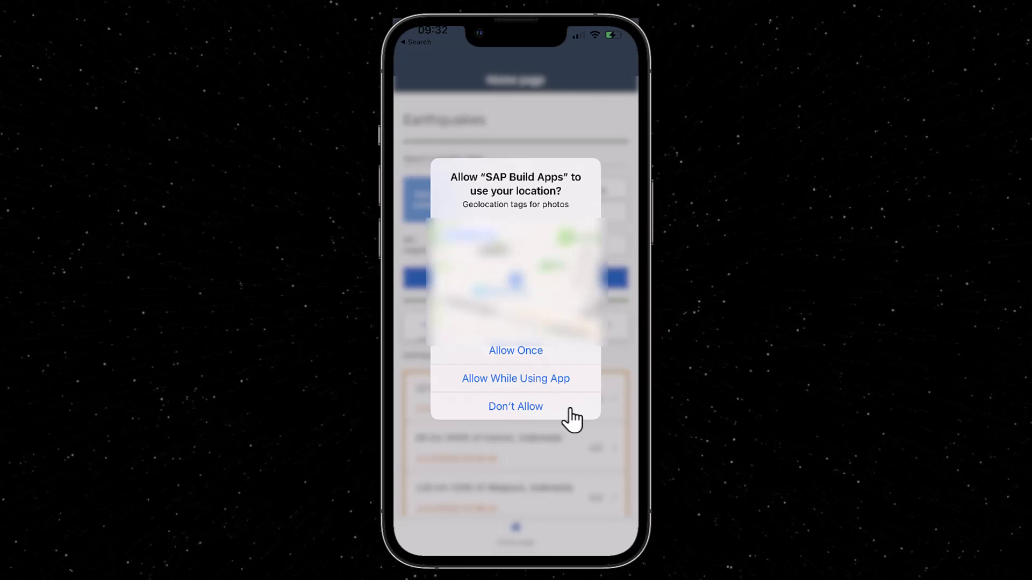
Decline location access, then view SAP Build Apps under Privacy & Security > Location Services.
left_click(515, 406)
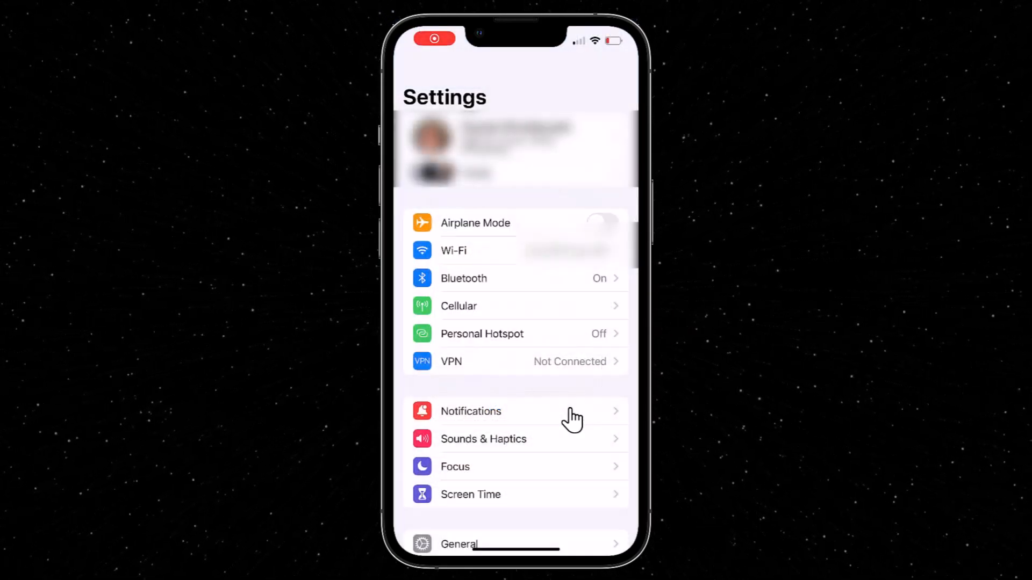
left_click(506, 103)
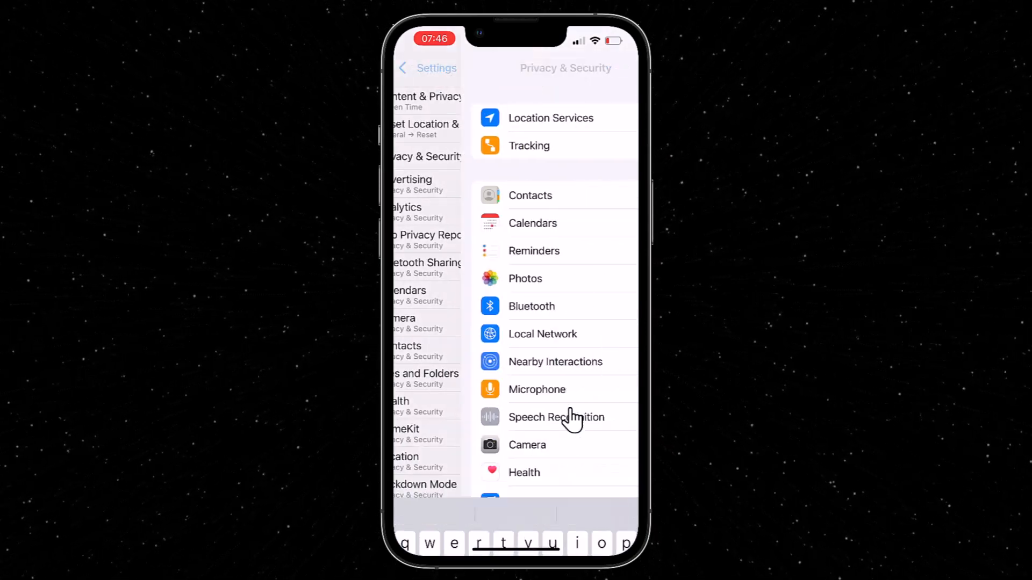
left_click(550, 119)
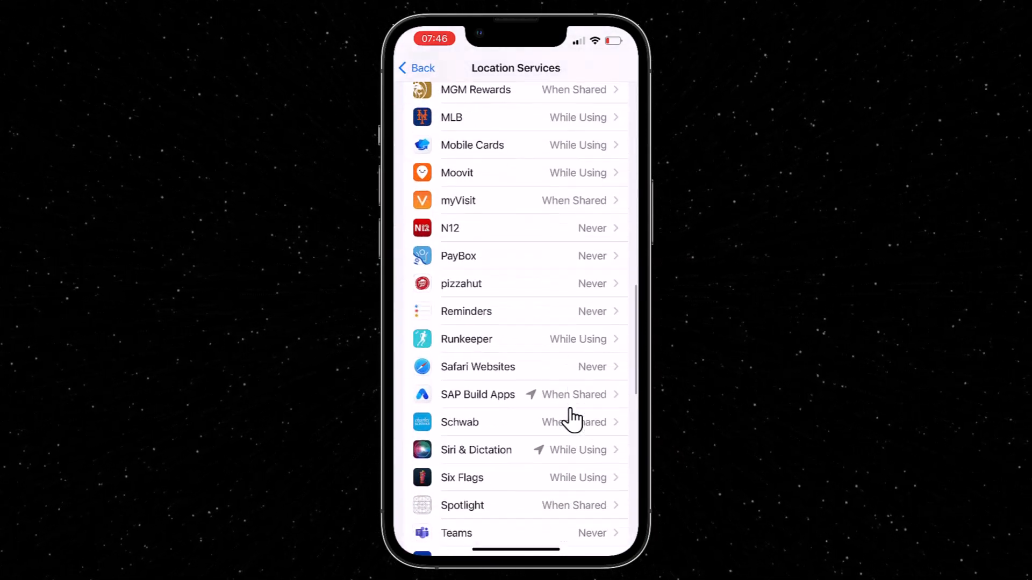